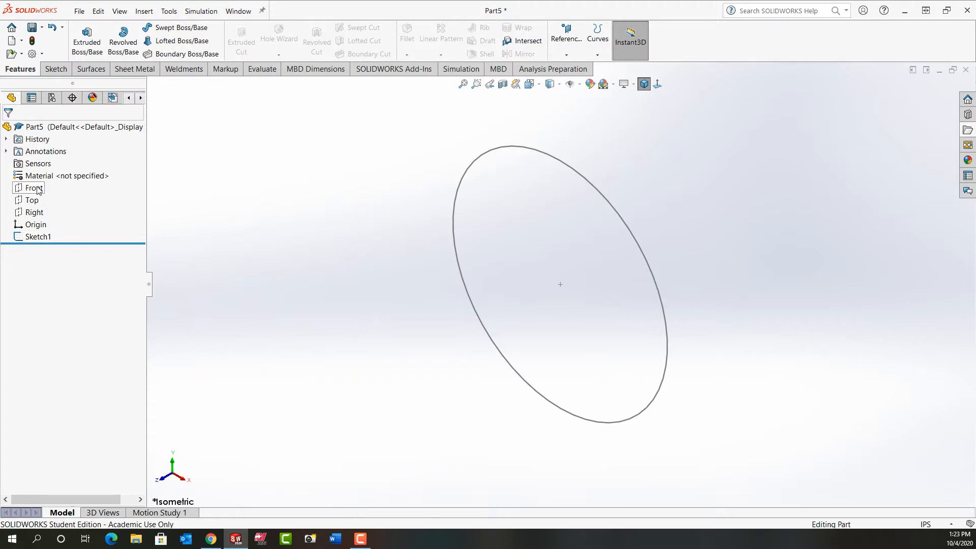
Step: Select the 1-inch circle Sketch1 and bring up the Curves feature list
{"action": "left_click", "coordinate": [39, 237]}
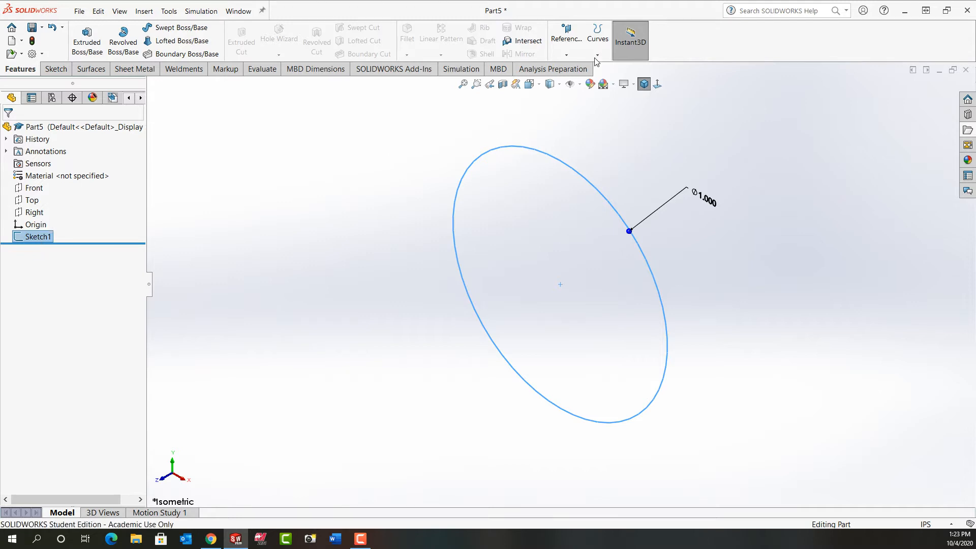
{"action": "left_click", "coordinate": [597, 39]}
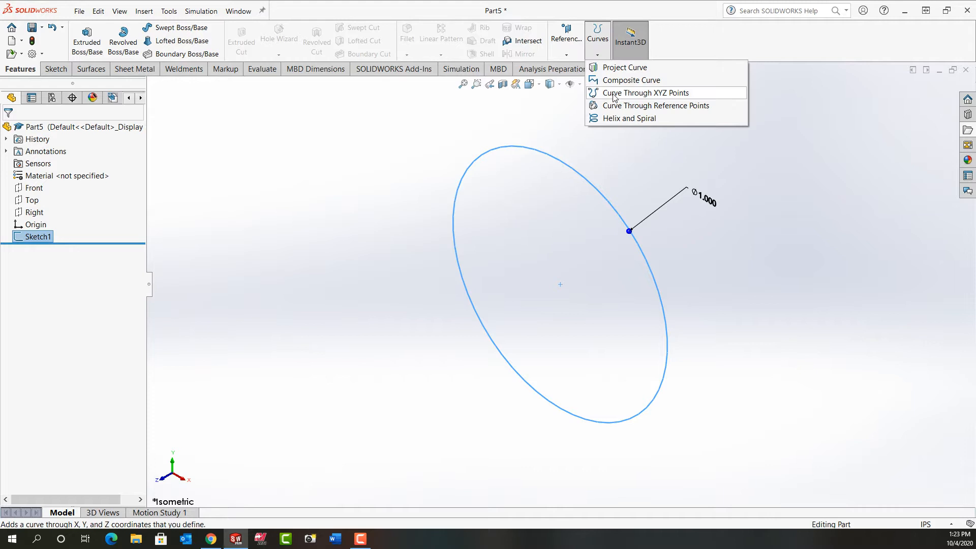
Step: Start a Helix and Spiral on the circle and switch it to Variable pitch
{"action": "left_click", "coordinate": [631, 118]}
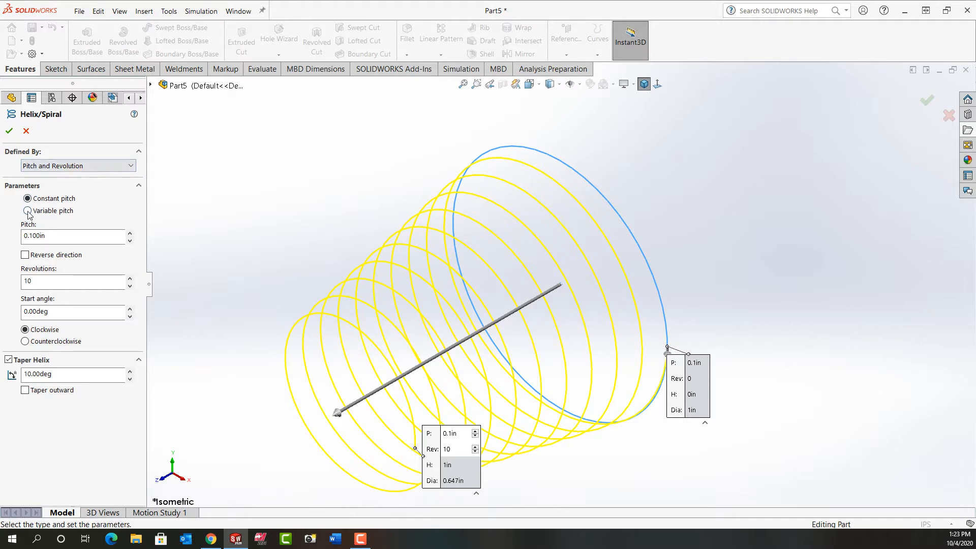
{"action": "left_click", "coordinate": [28, 211]}
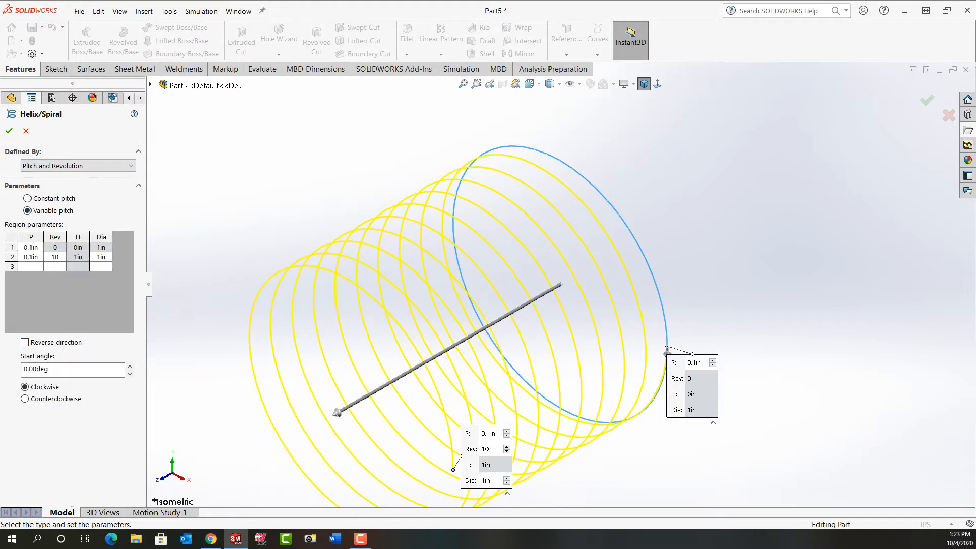
{"action": "mouse_move", "coordinate": [71, 368]}
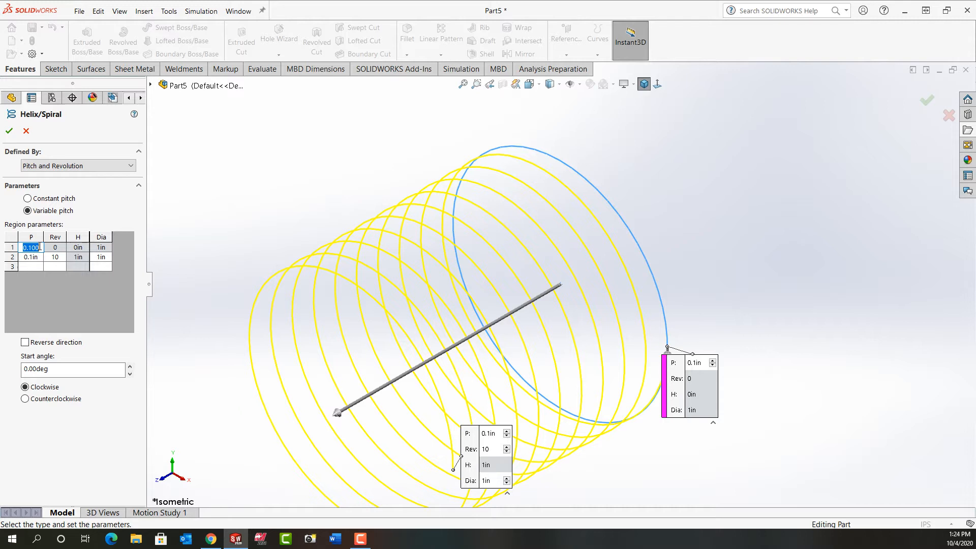
Step: Enter helix regions: 0.115in pitch for rows 1–2 to 1.5 revolutions, then 0.375in at 6.5 revolutions
{"action": "type", "text": ".115in"}
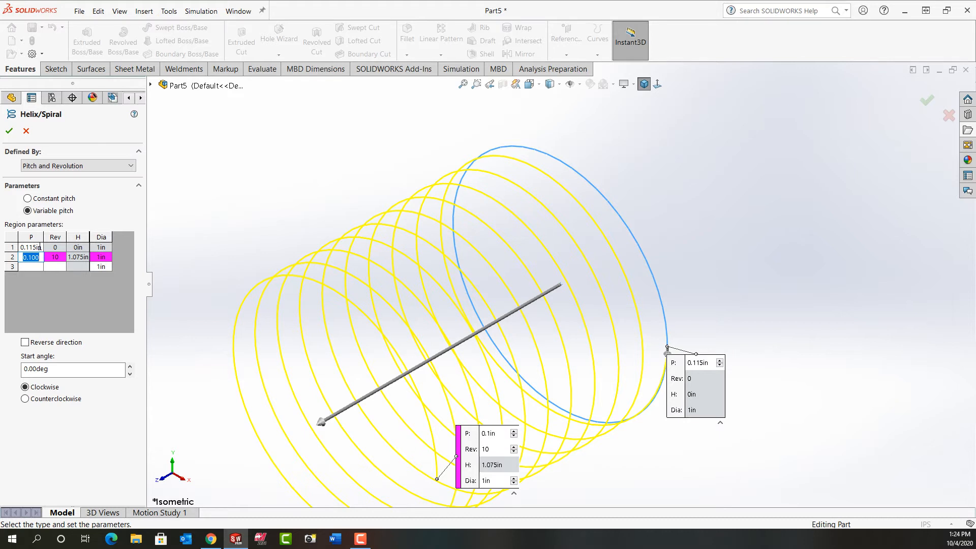
{"action": "type", "text": ".115in"}
{"action": "left_click", "coordinate": [54, 256]}
{"action": "type", "text": "1.5"}
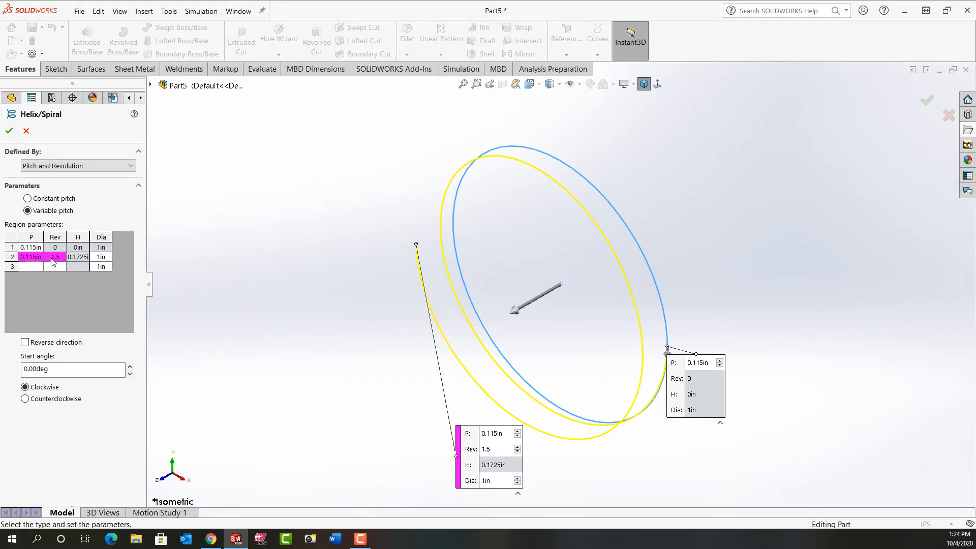
{"action": "left_click", "coordinate": [30, 266]}
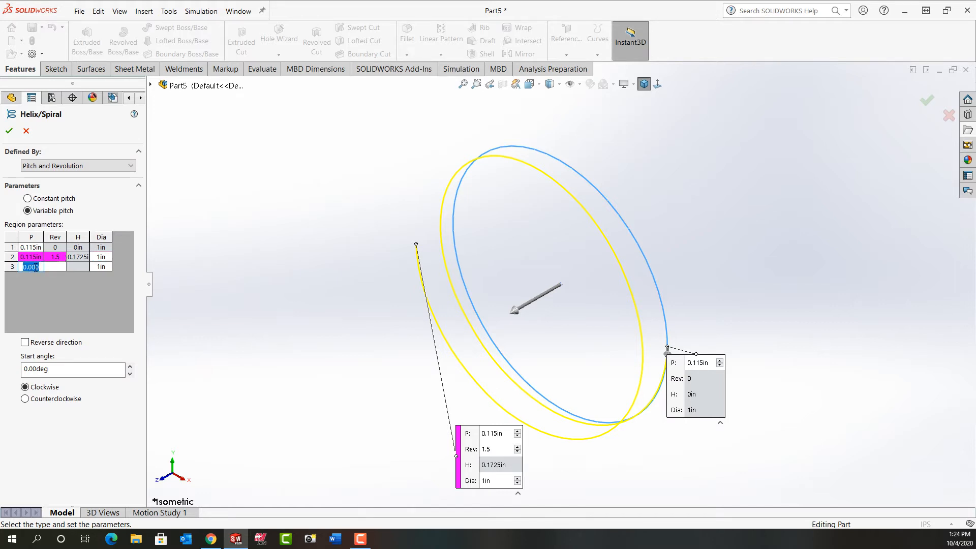
{"action": "type", "text": ".375in"}
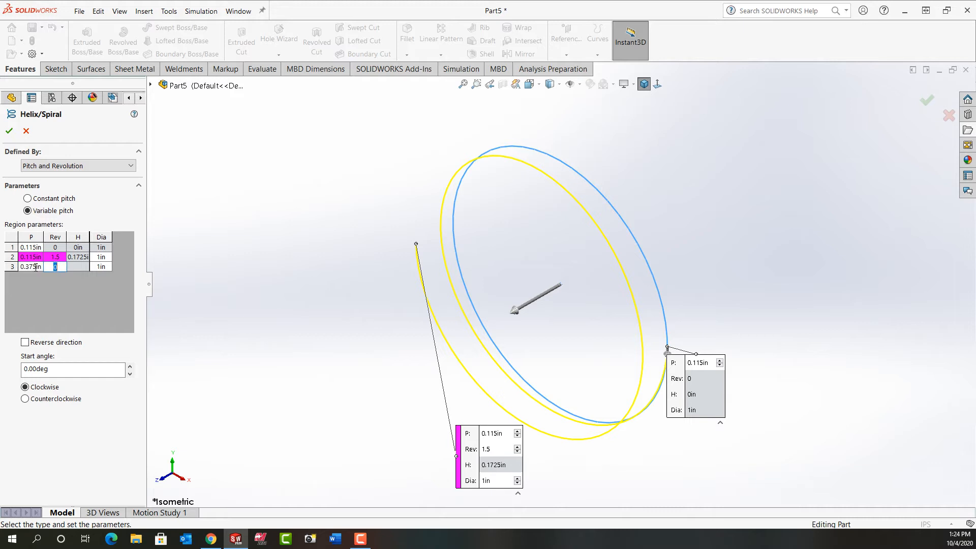
{"action": "type", "text": "6.5"}
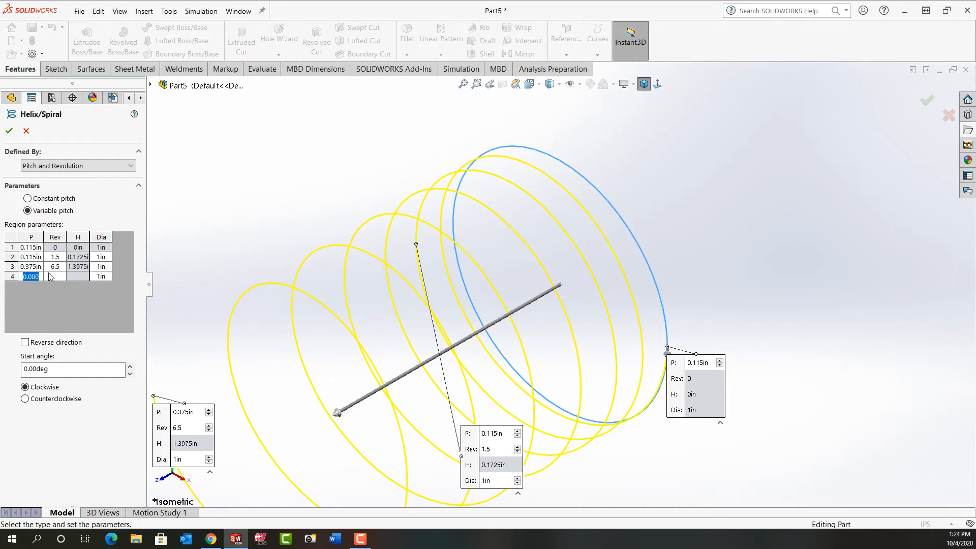
Step: Add regions 0.25in pitch to 11.5 revolutions, 0.115in to 12.5 and 0.115in to 14 revolutions
{"action": "type", "text": ".25"}
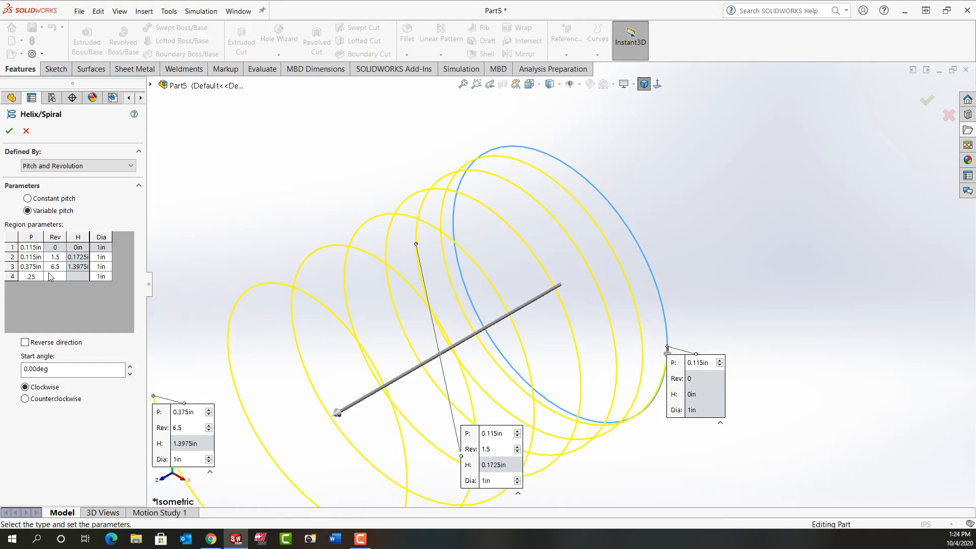
{"action": "left_click", "coordinate": [54, 276]}
{"action": "type", "text": "11.5"}
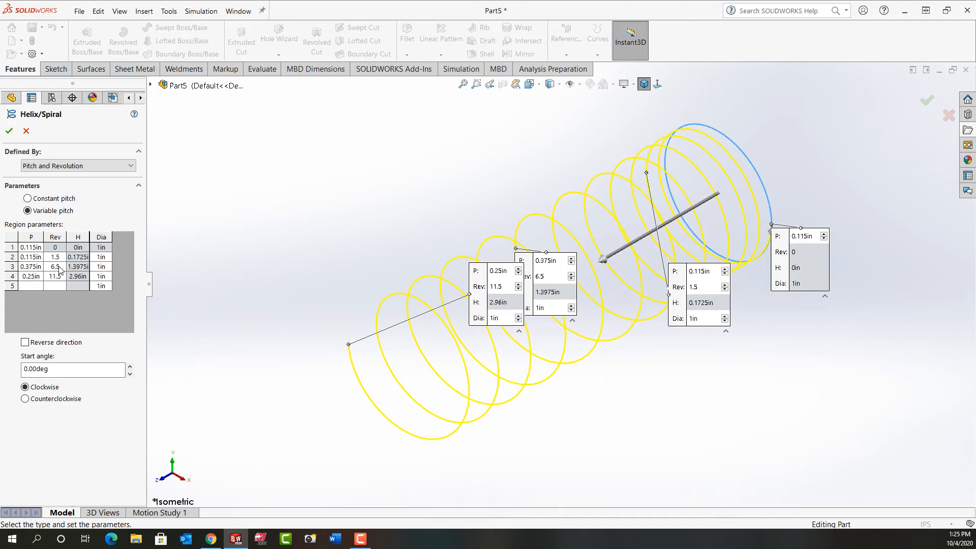
{"action": "left_click", "coordinate": [31, 286]}
{"action": "type", "text": ".115"}
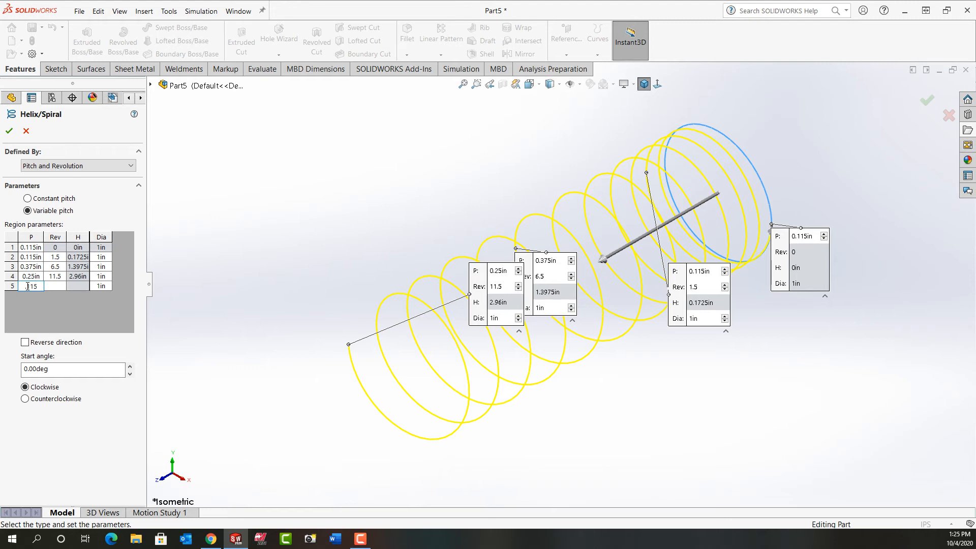
{"action": "left_click", "coordinate": [54, 286]}
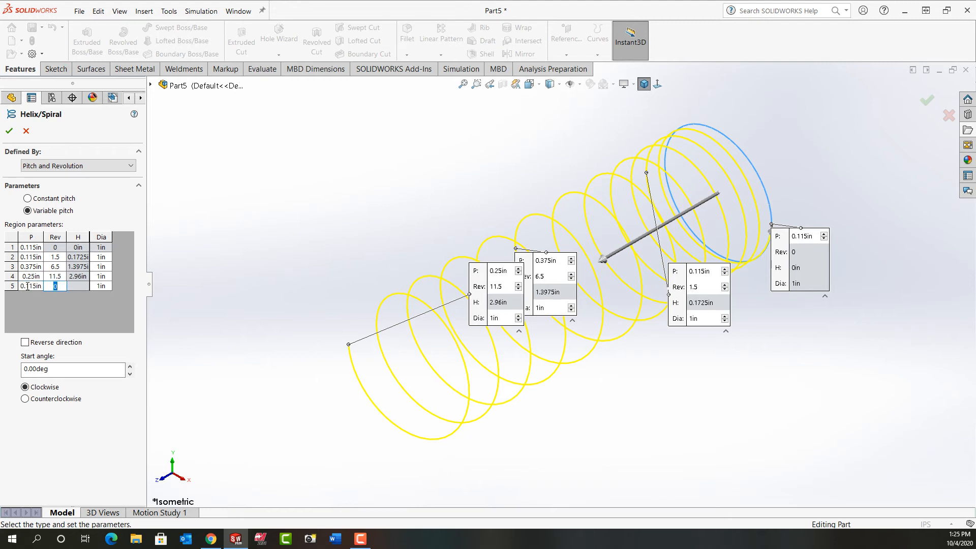
{"action": "type", "text": "12.5"}
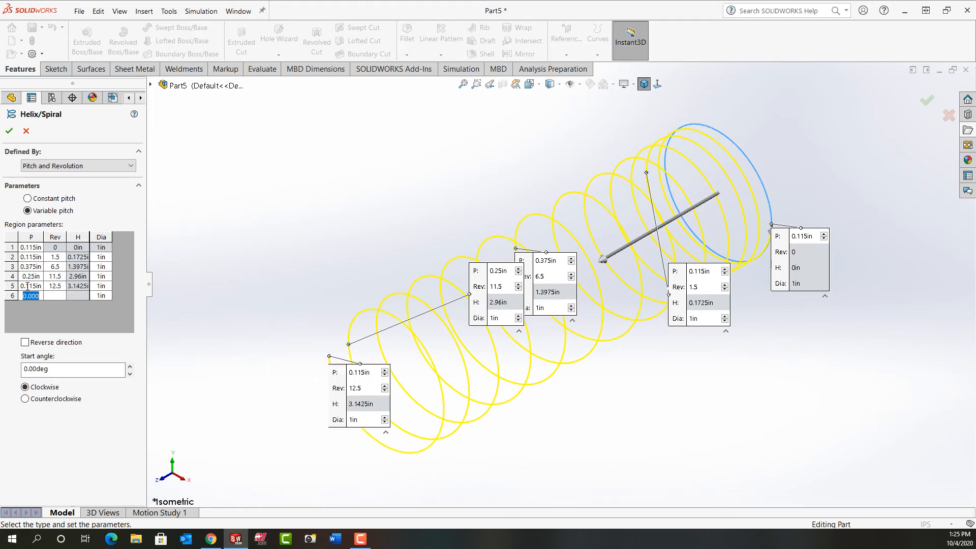
{"action": "type", "text": ".115in"}
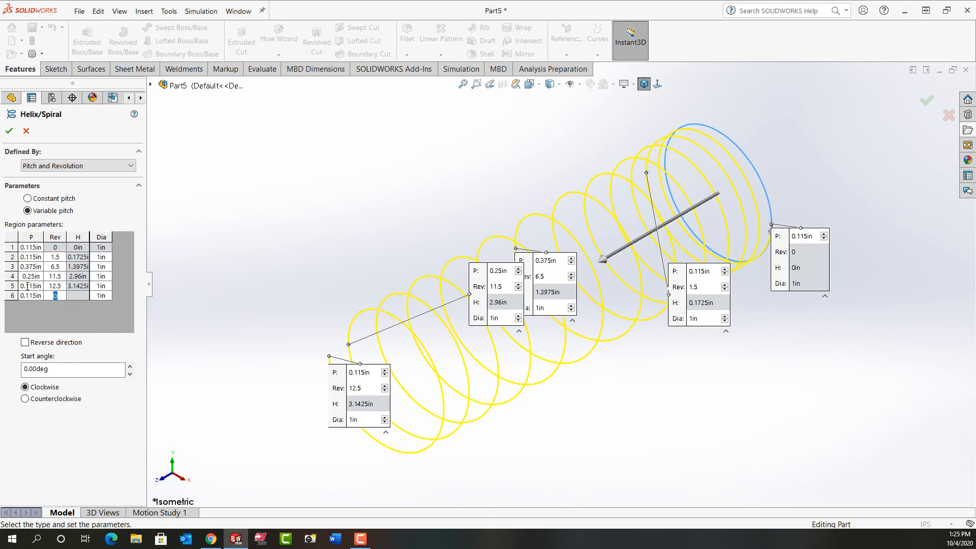
{"action": "type", "text": "14"}
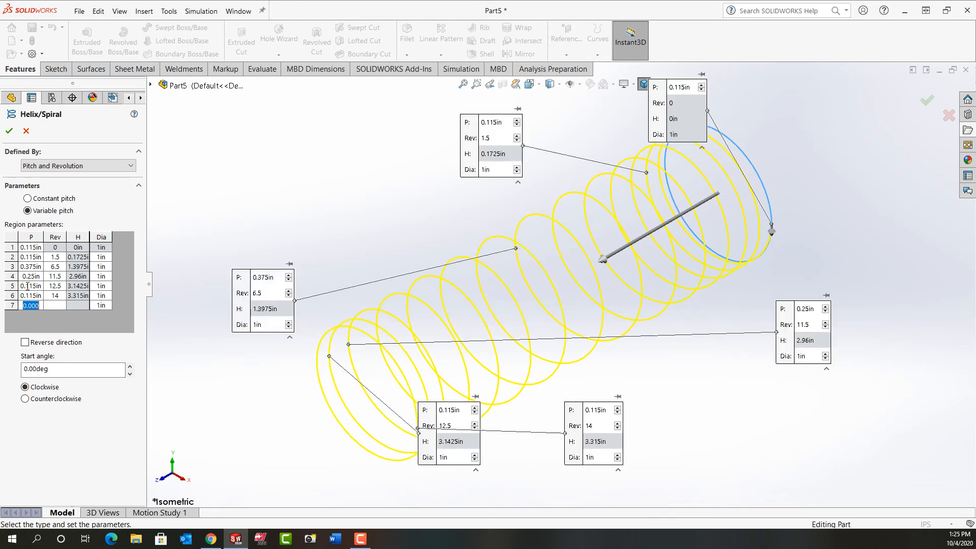
{"action": "mouse_move", "coordinate": [619, 190]}
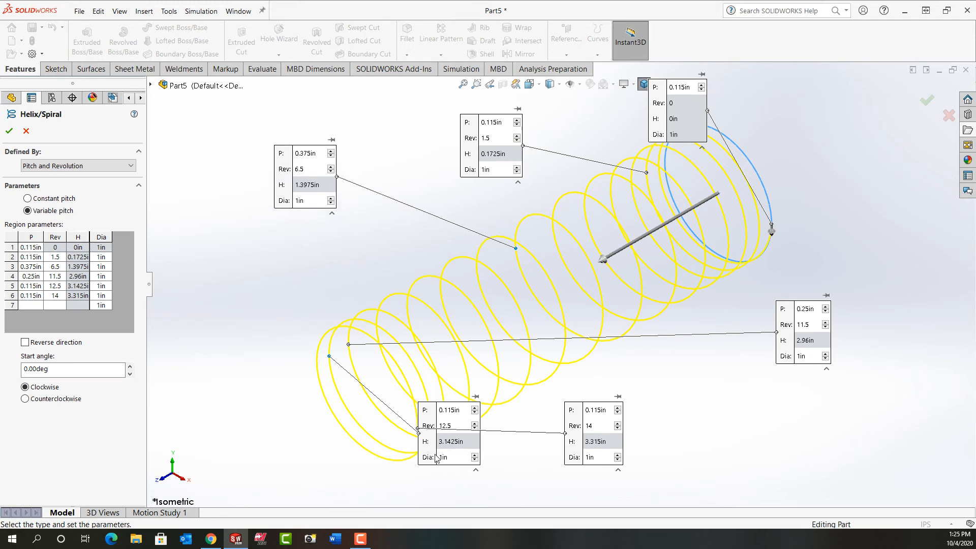
Step: Move a region callout aside and accept the helix as Helix/Spiral1
{"action": "left_click_drag", "start_coordinate": [455, 433], "coordinate": [224, 321]}
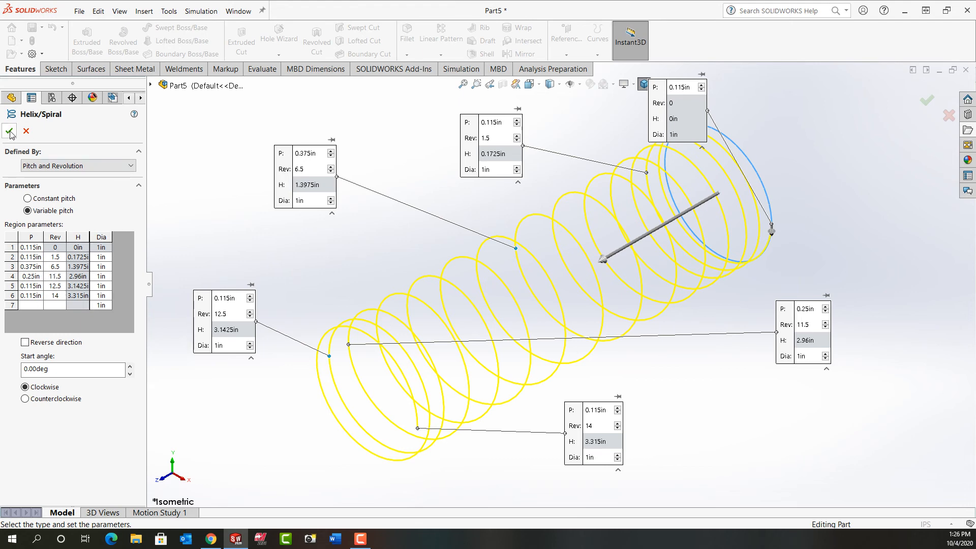
{"action": "left_click", "coordinate": [10, 131]}
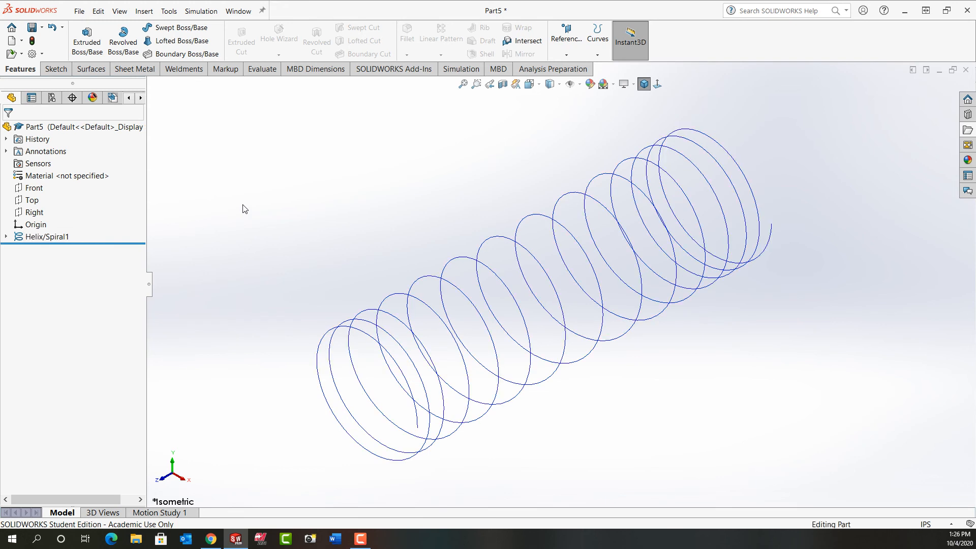
{"action": "mouse_move", "coordinate": [262, 243]}
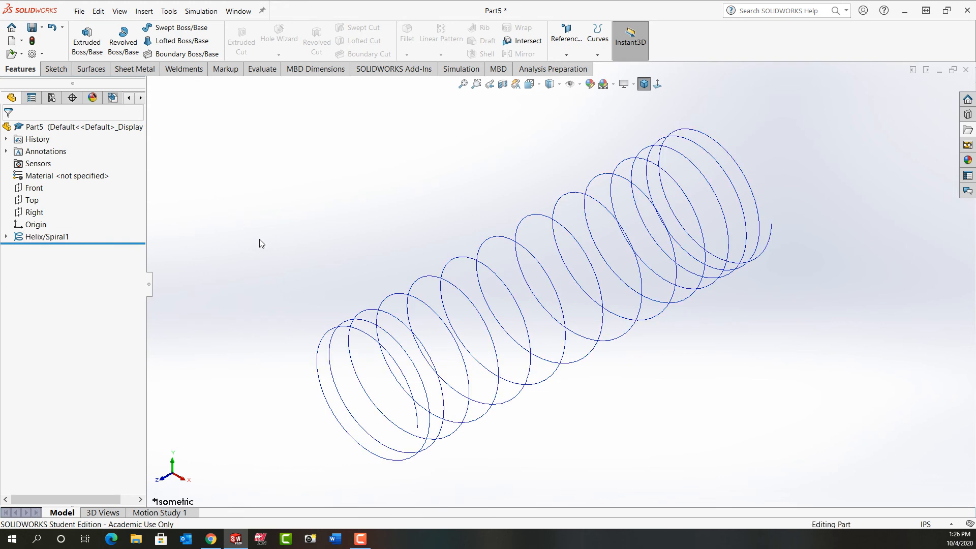
{"action": "mouse_move", "coordinate": [137, 216]}
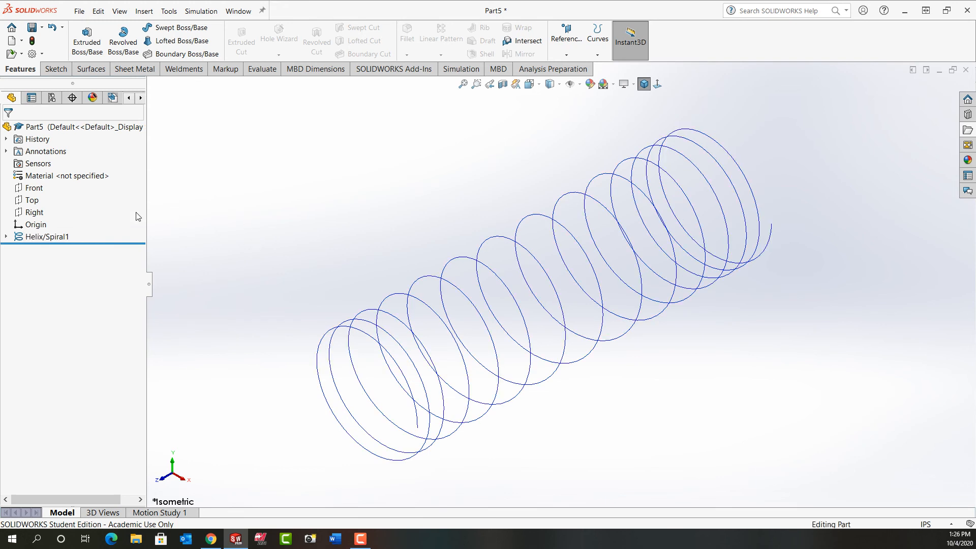
Step: Begin a Swept Boss/Base using Helix/Spiral1 as the path
{"action": "left_click", "coordinate": [46, 237]}
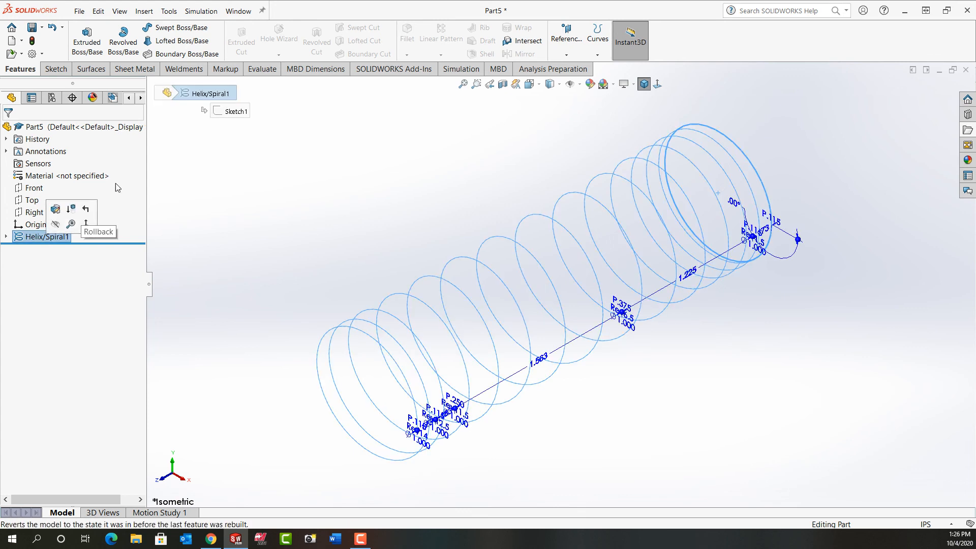
{"action": "left_click", "coordinate": [176, 28]}
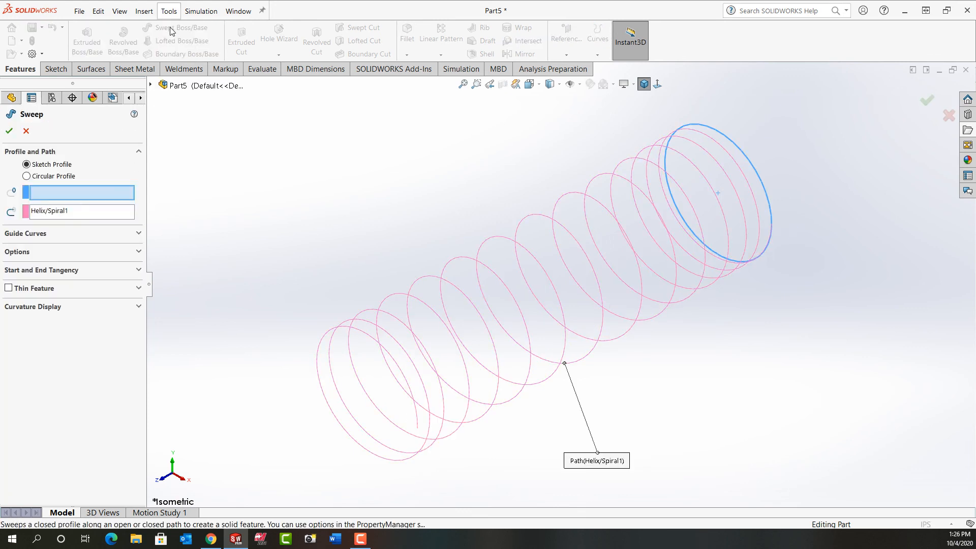
Step: Sweep a 0.100in circular profile along the helix to create the solid spring Sweep1
{"action": "left_click", "coordinate": [28, 176]}
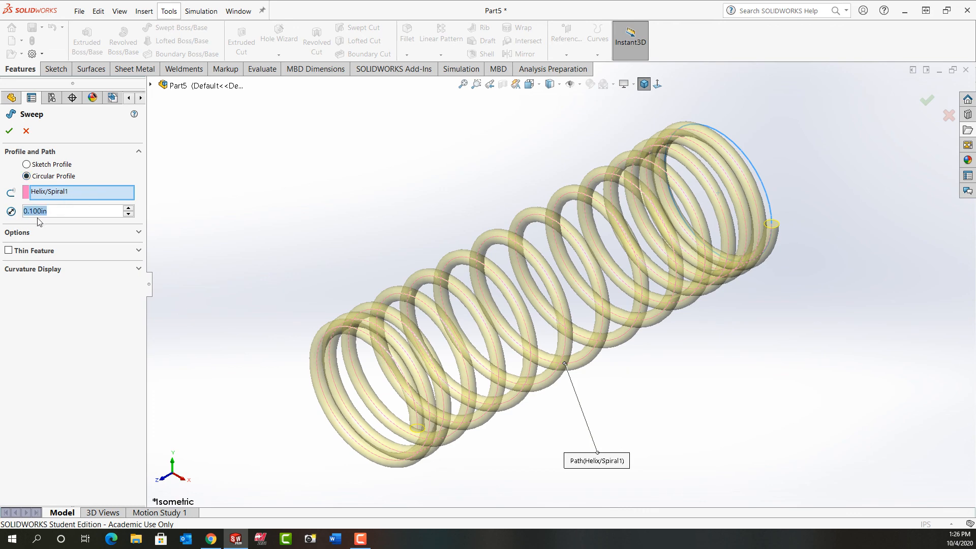
{"action": "left_click", "coordinate": [9, 131]}
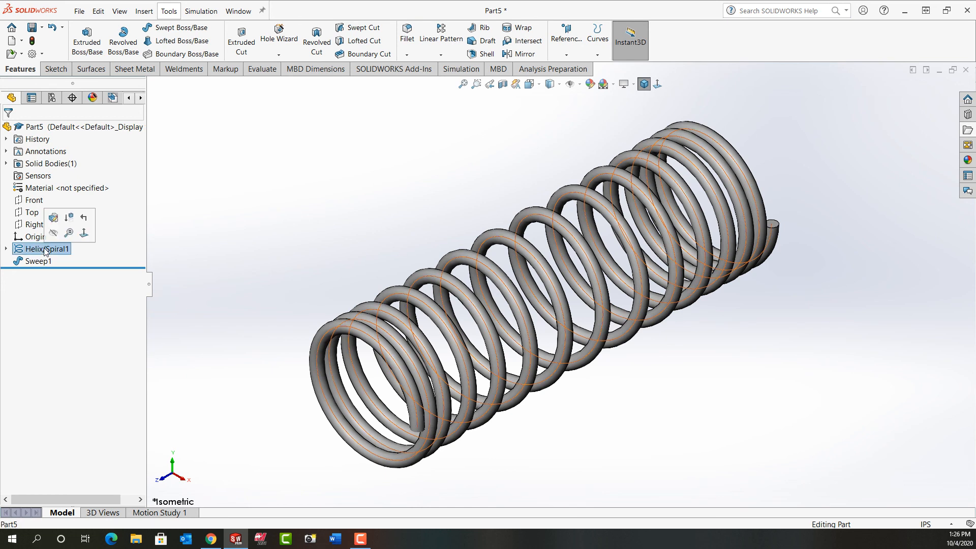
{"action": "left_click", "coordinate": [275, 222]}
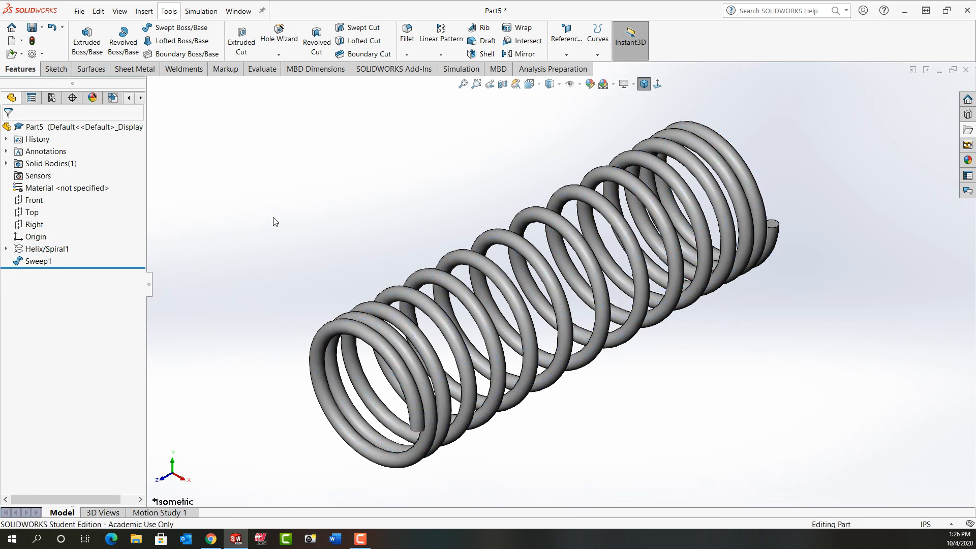
{"action": "mouse_move", "coordinate": [355, 331]}
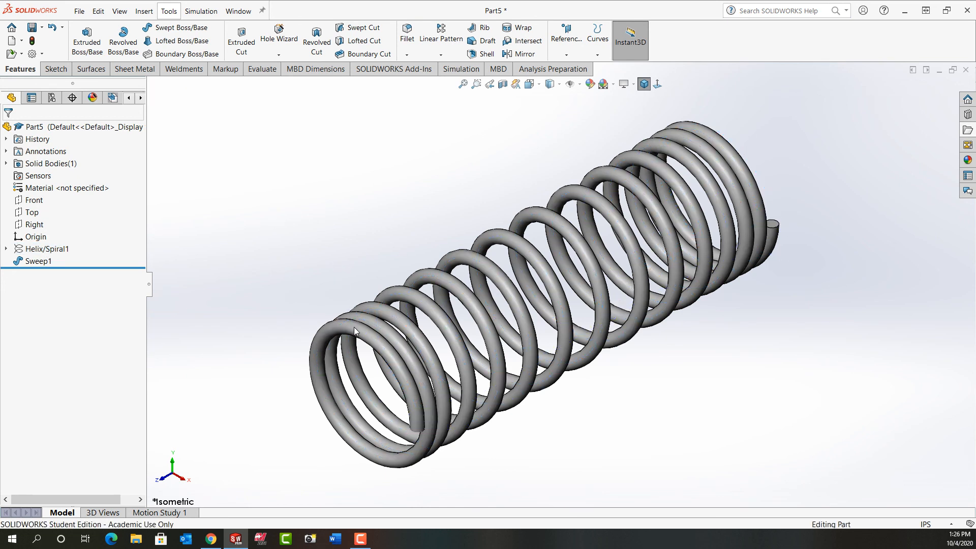